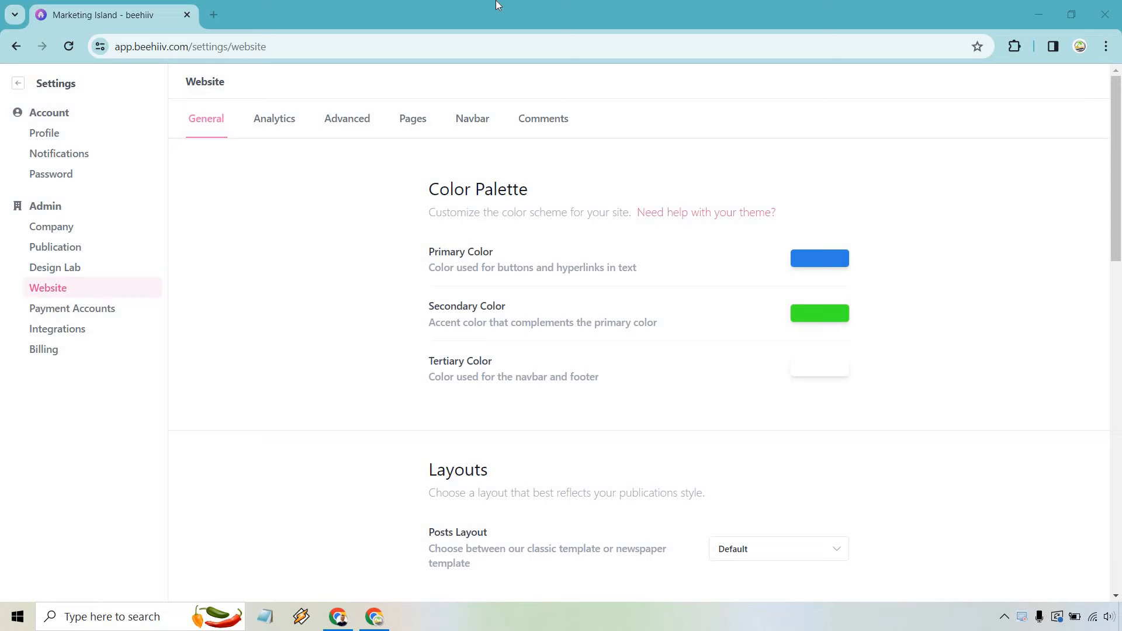
pyautogui.moveTo(77, 557)
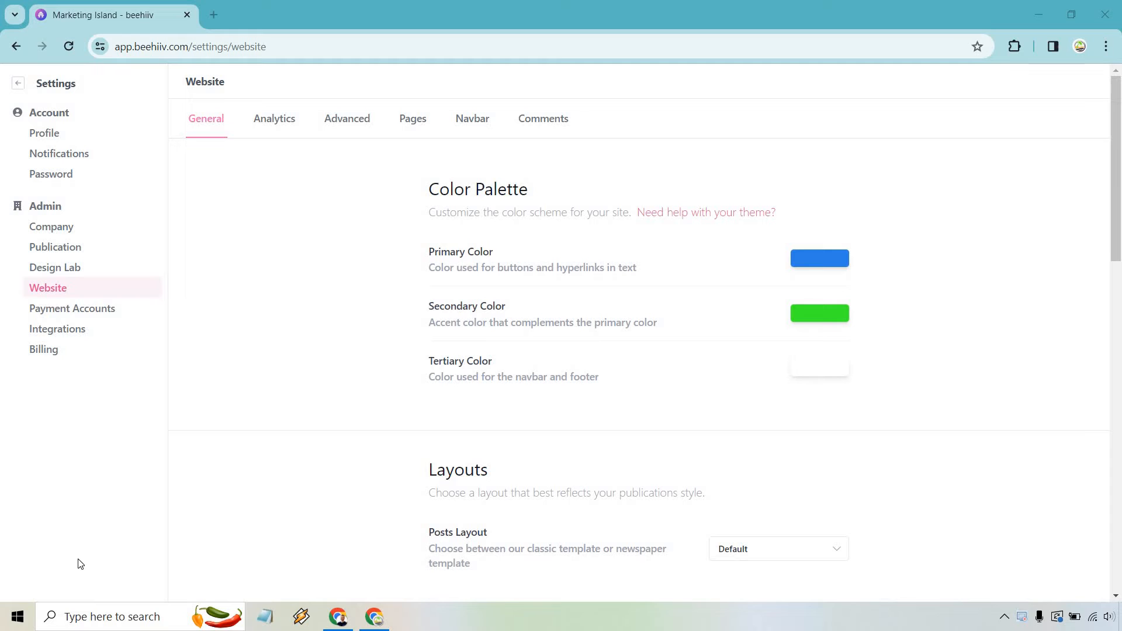
pyautogui.moveTo(176, 287)
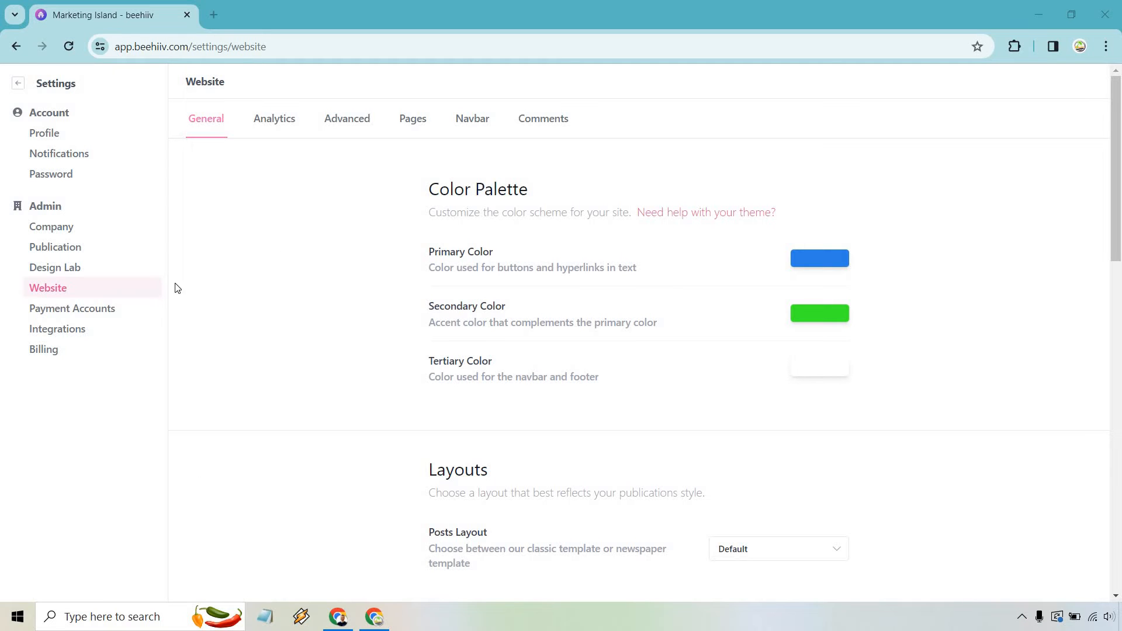
pyautogui.moveTo(264, 283)
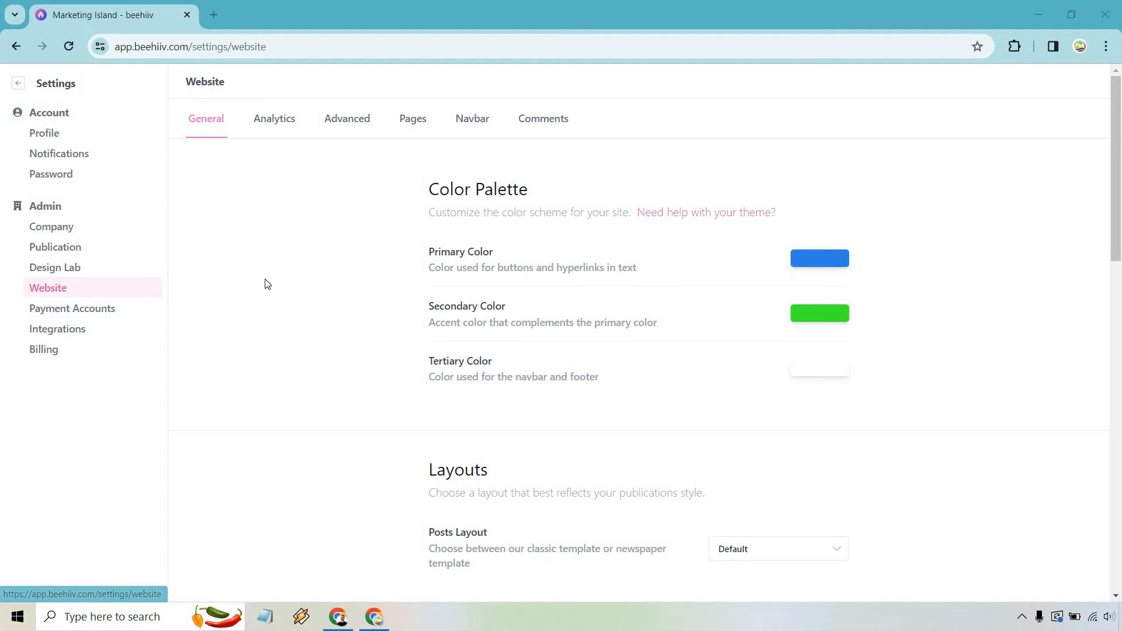
pyautogui.moveTo(274, 119)
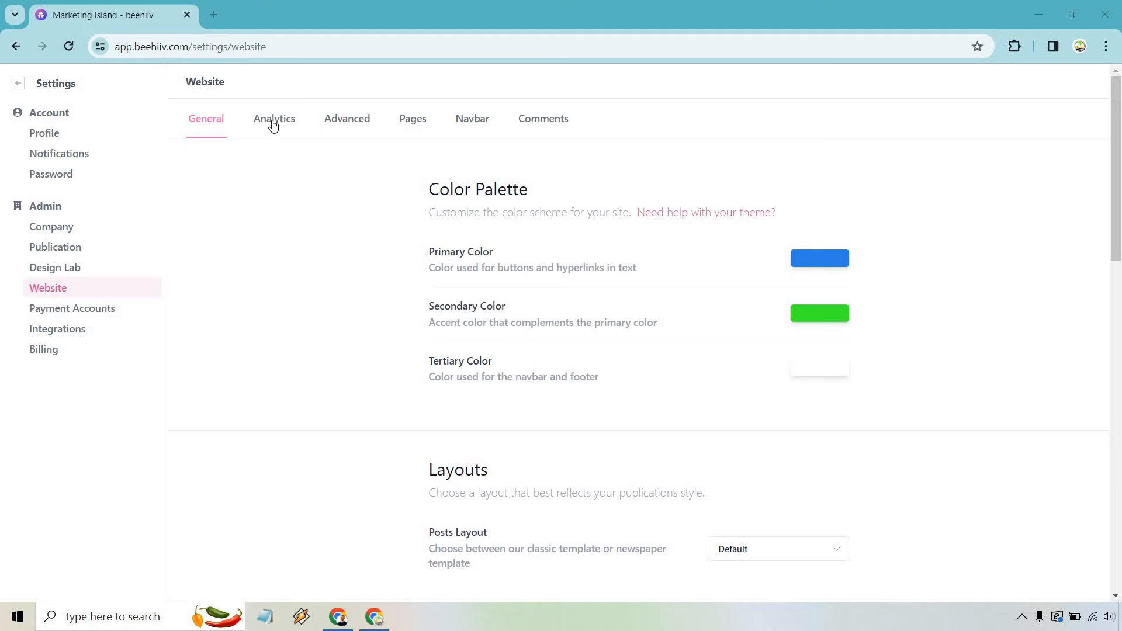
# On the website Analytics tab, edit the Facebook Pixel ID field to enter an all-zeros ID
pyautogui.click(274, 118)
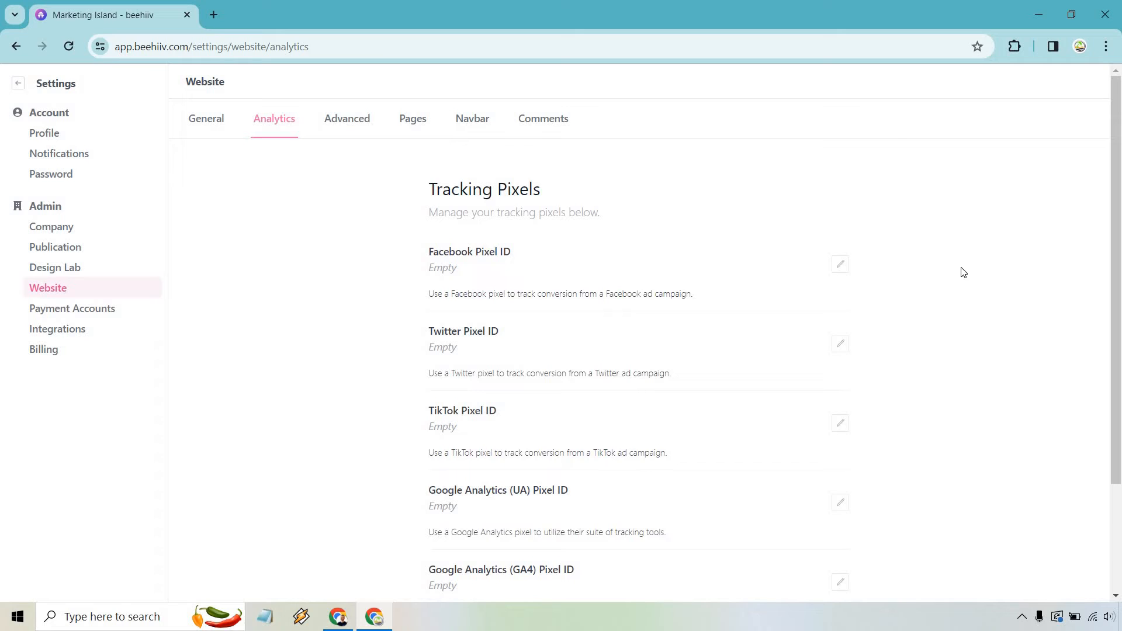
pyautogui.moveTo(600, 250)
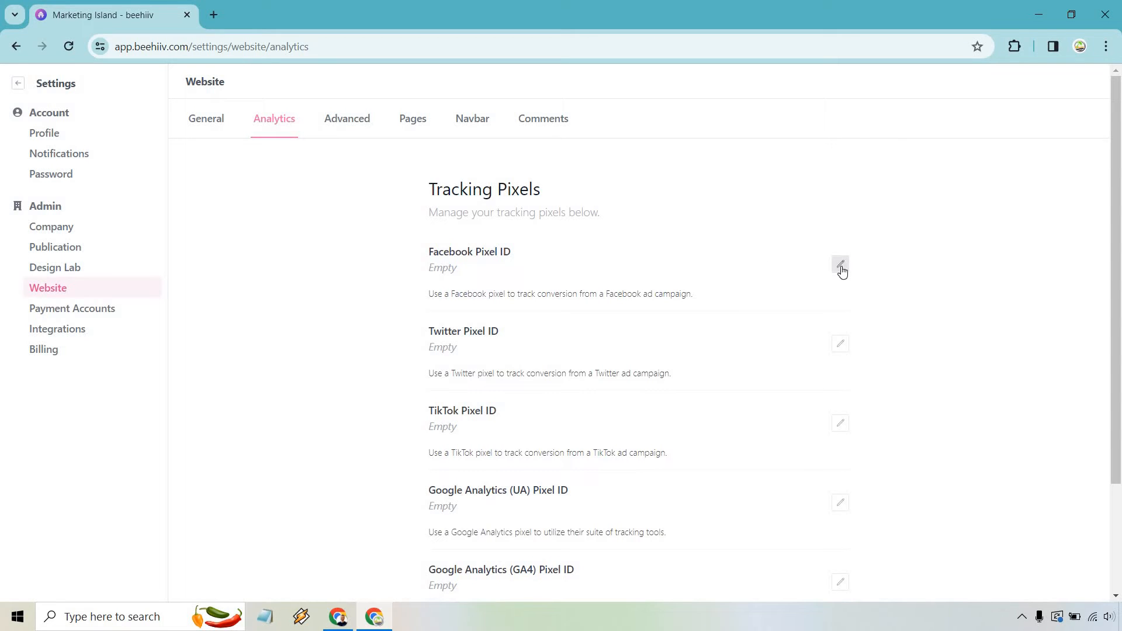
pyautogui.click(840, 267)
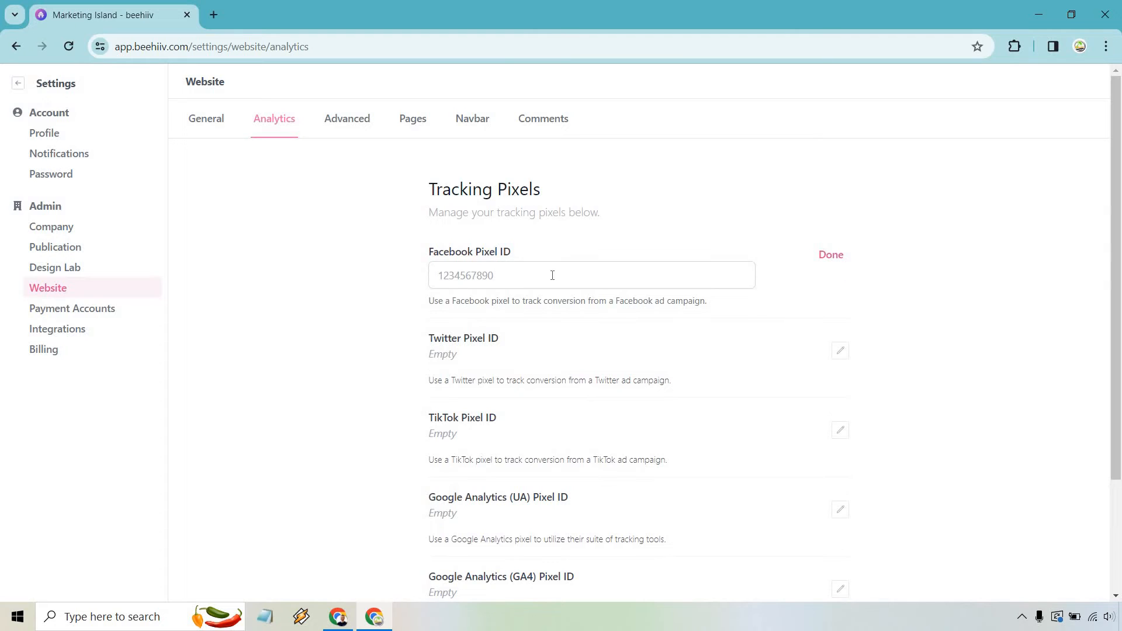
pyautogui.click(830, 255)
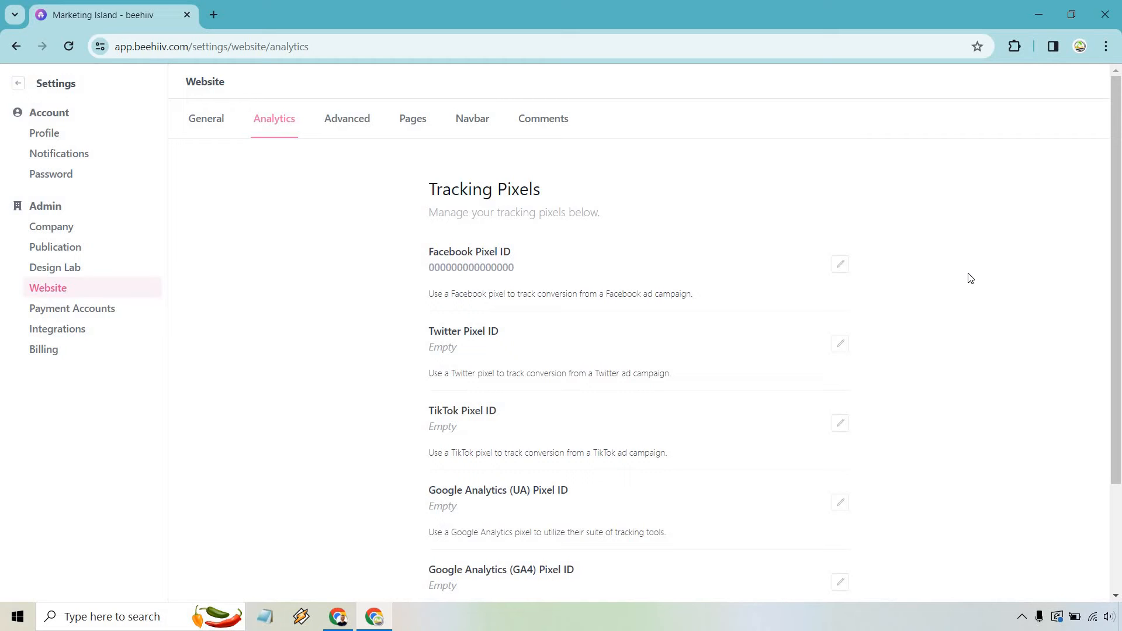
pyautogui.scroll(-3)
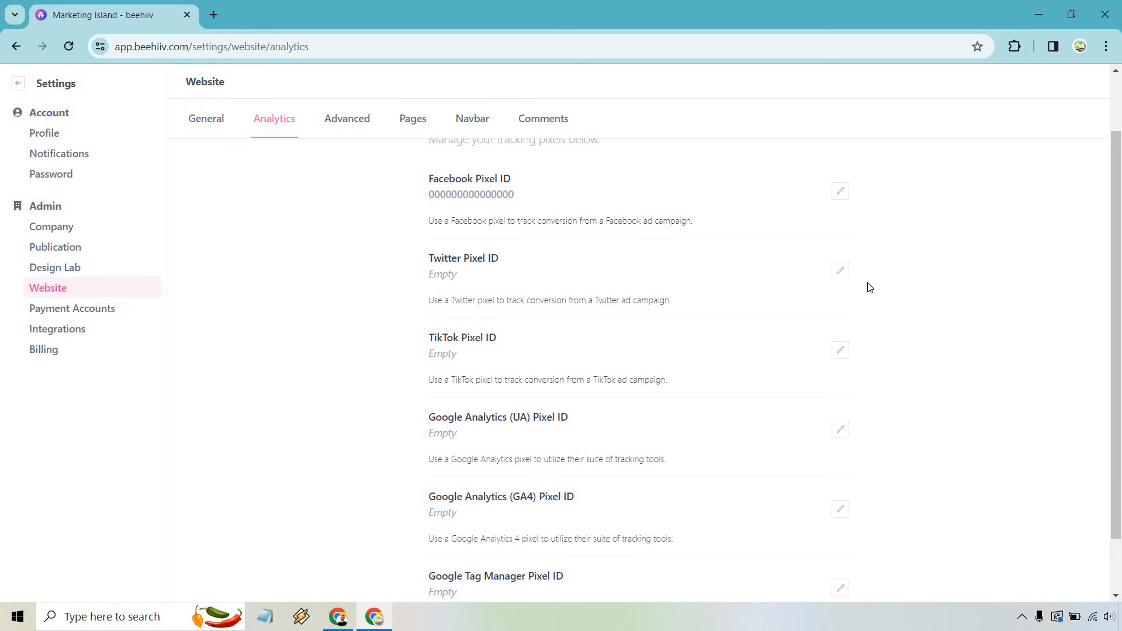
pyautogui.scroll(-3)
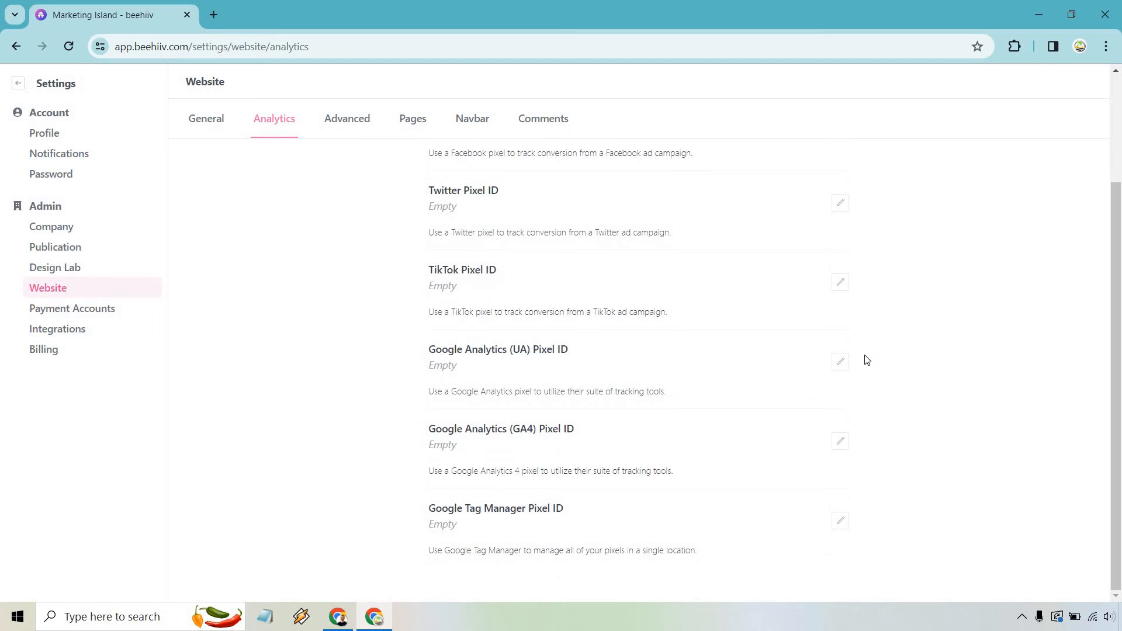
pyautogui.moveTo(890, 446)
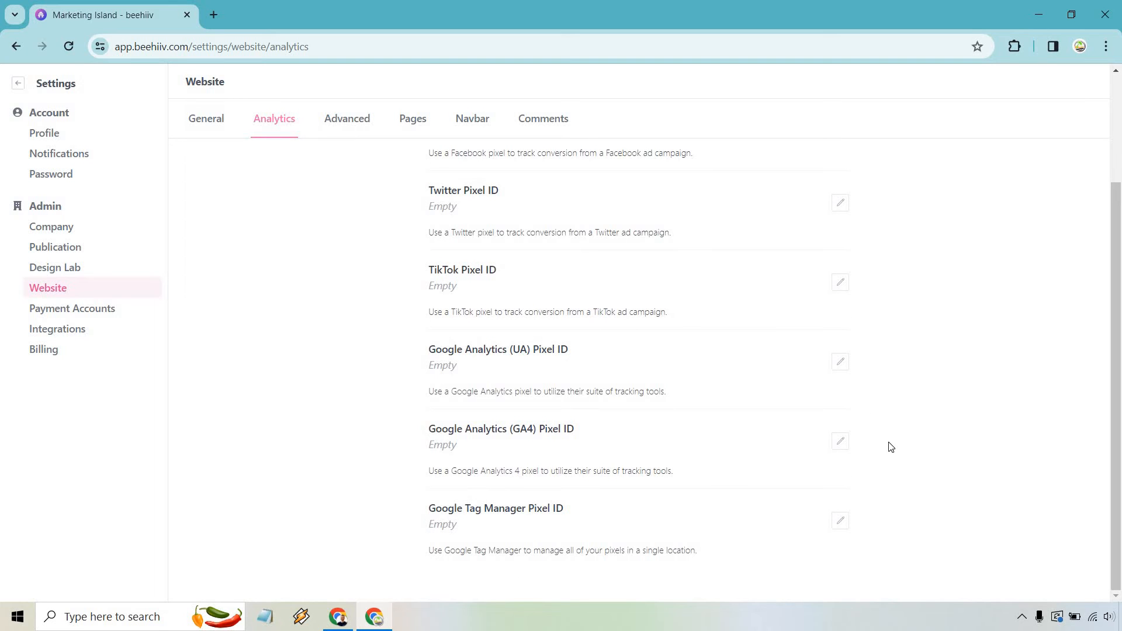
pyautogui.moveTo(911, 433)
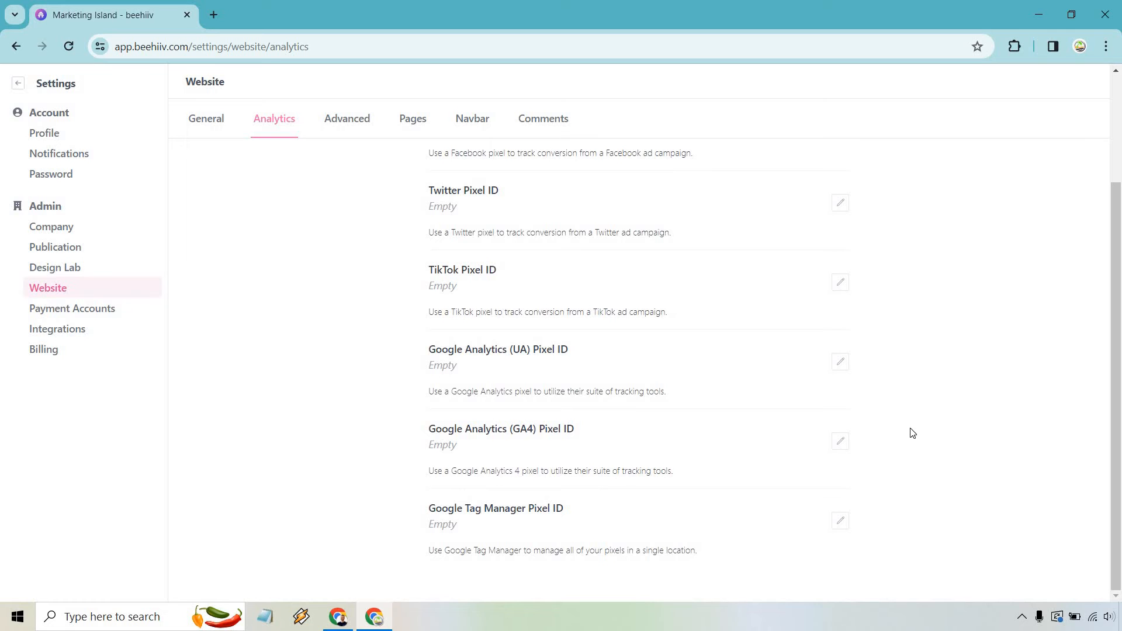
pyautogui.scroll(3)
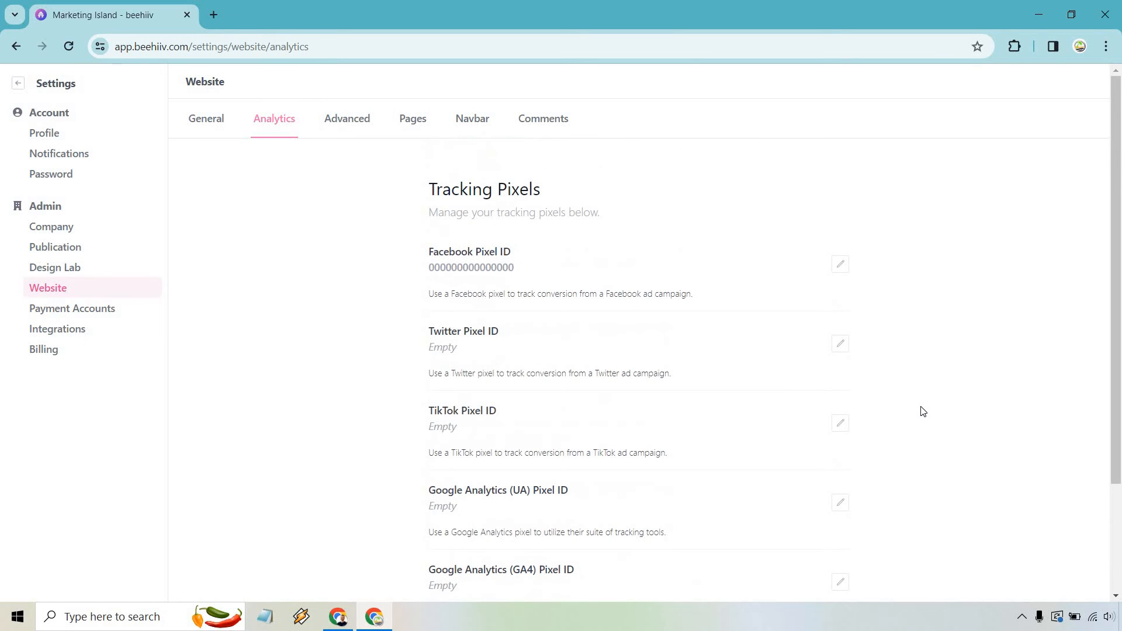
pyautogui.click(843, 345)
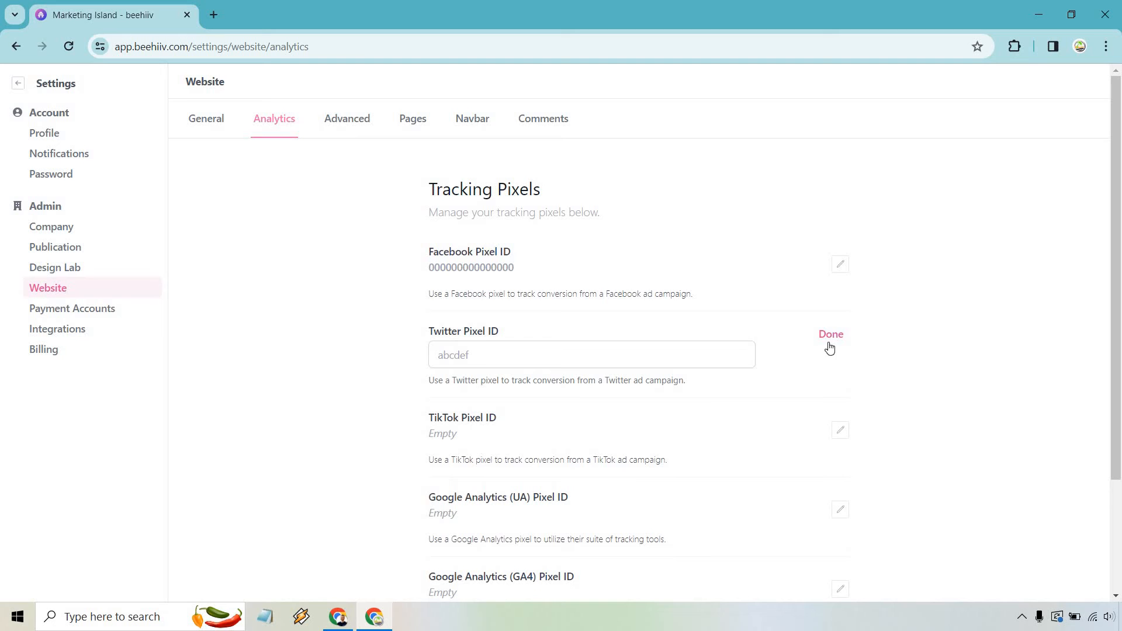
pyautogui.click(832, 334)
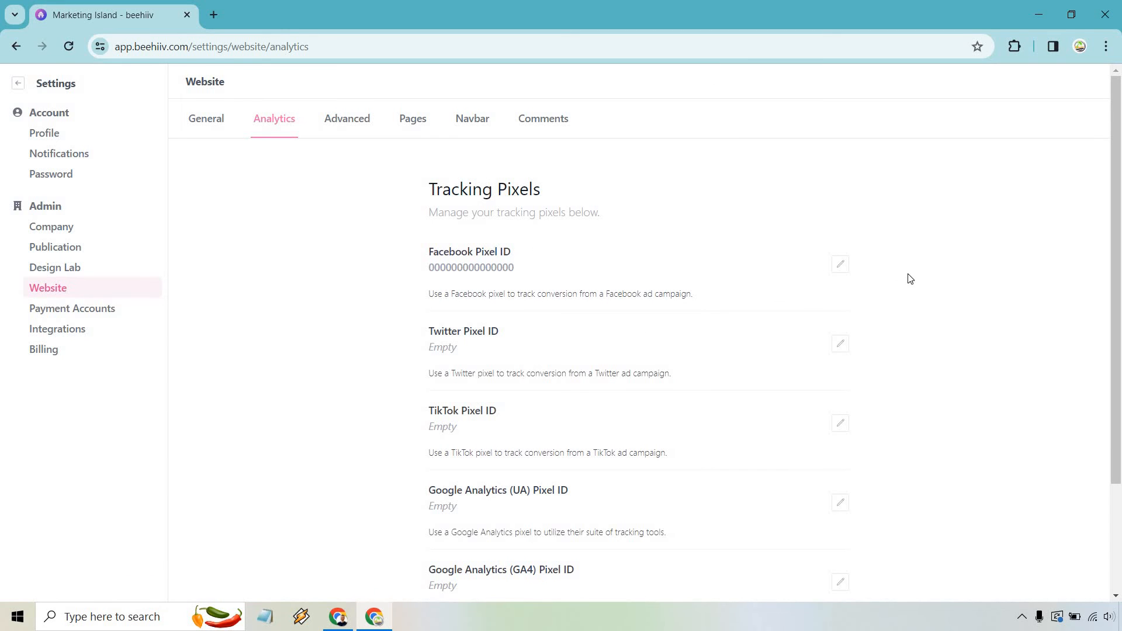
pyautogui.moveTo(1006, 276)
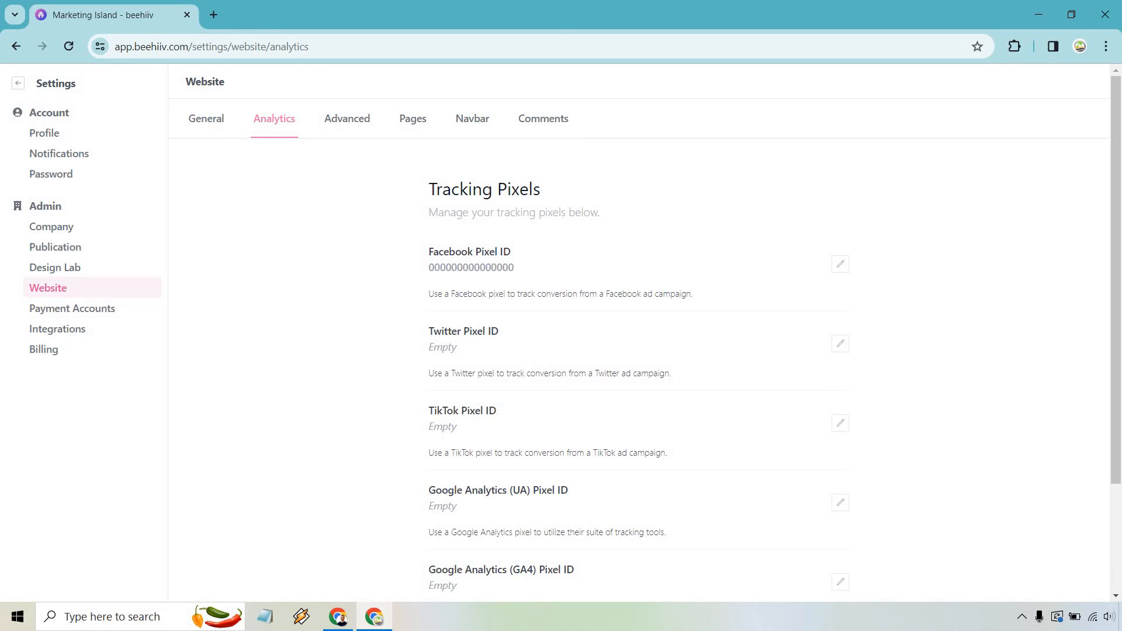
pyautogui.moveTo(1007, 277)
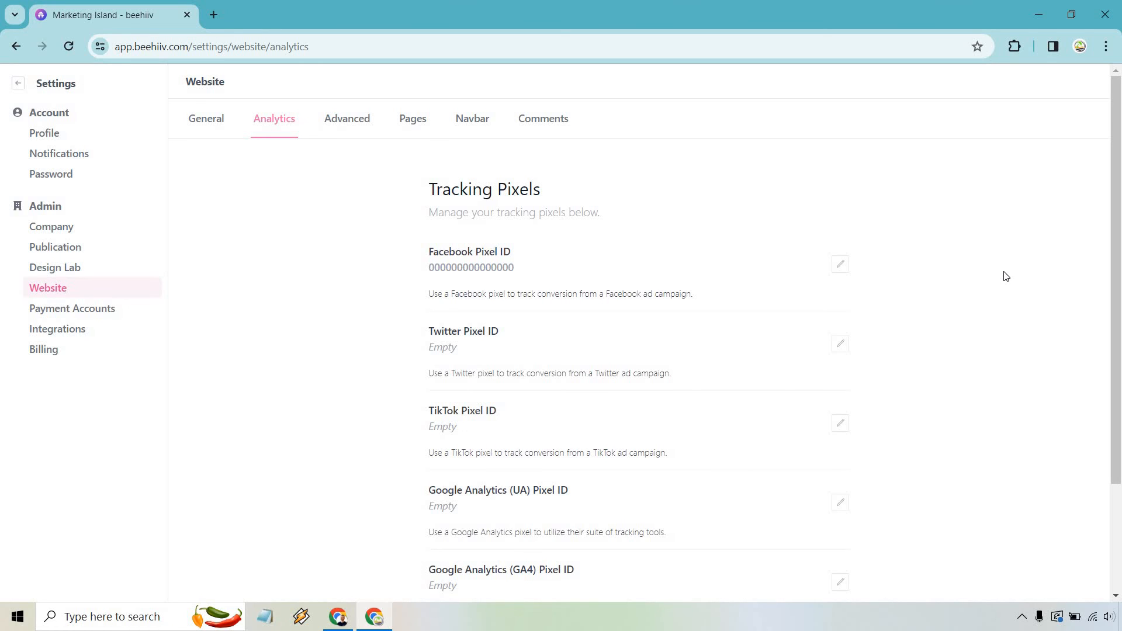